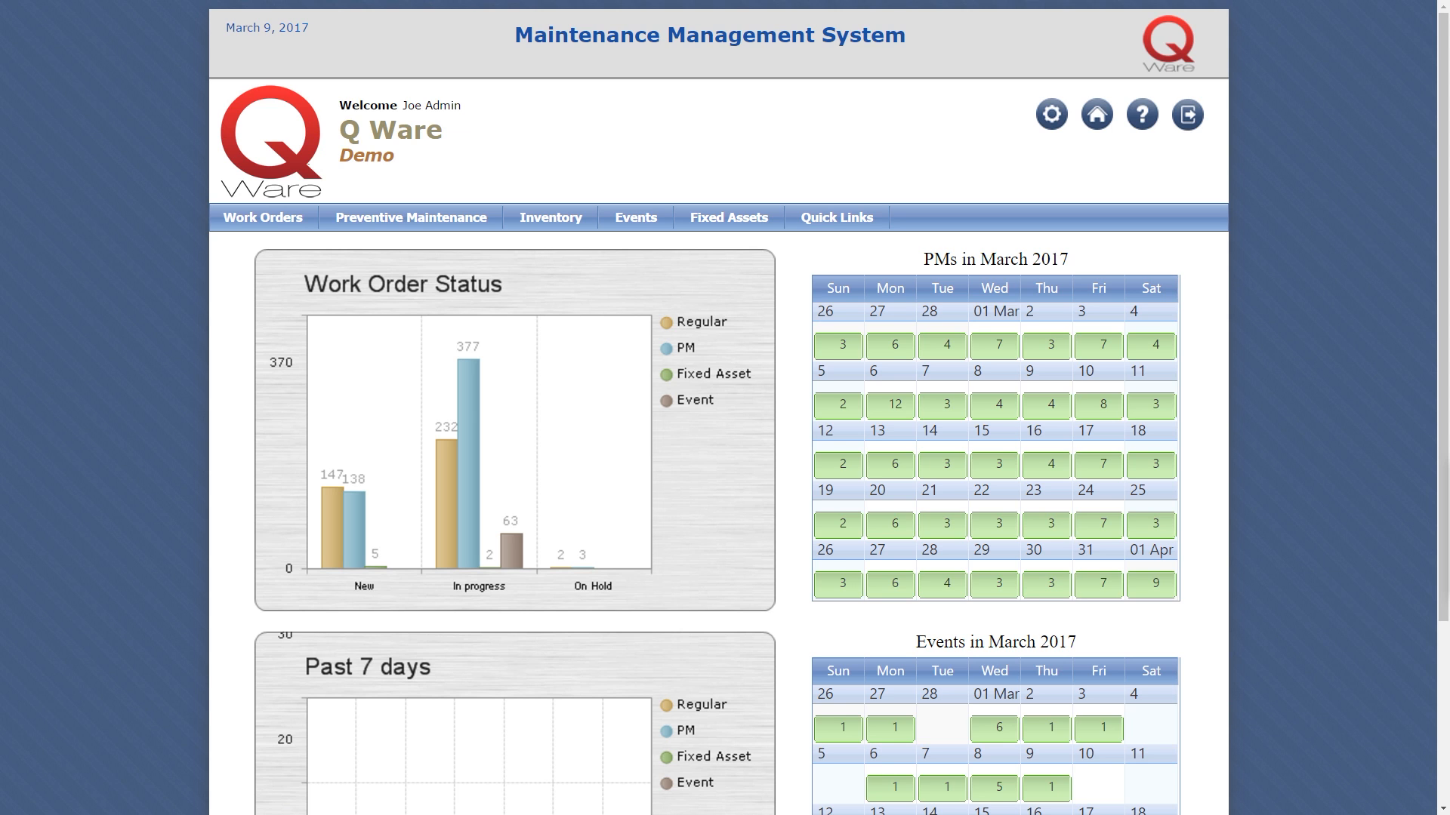
Open the Asset List through the gear menu's Asset Management options
{"action": "left_click", "coordinate": [1050, 115]}
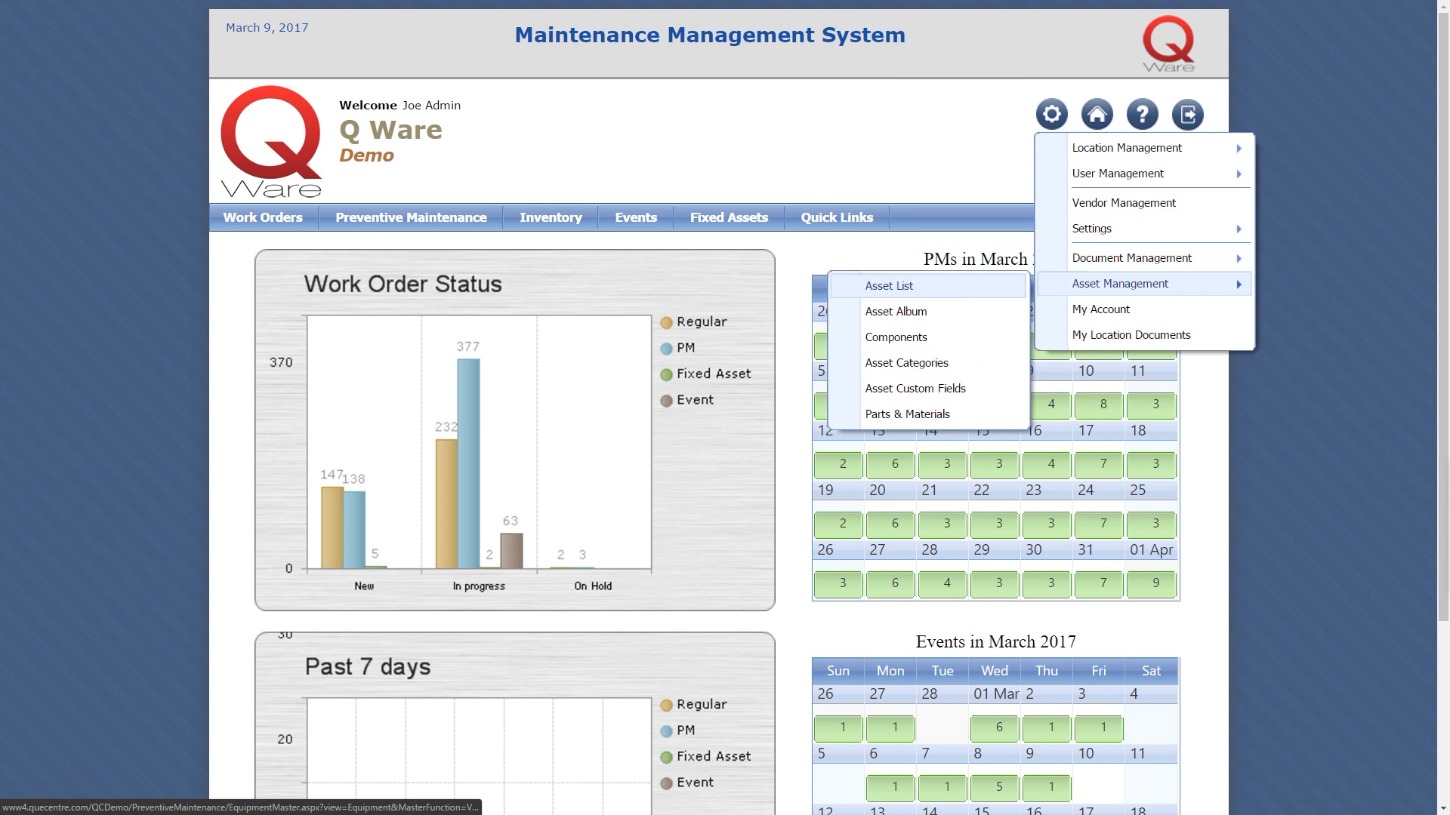
{"action": "left_click", "coordinate": [886, 286]}
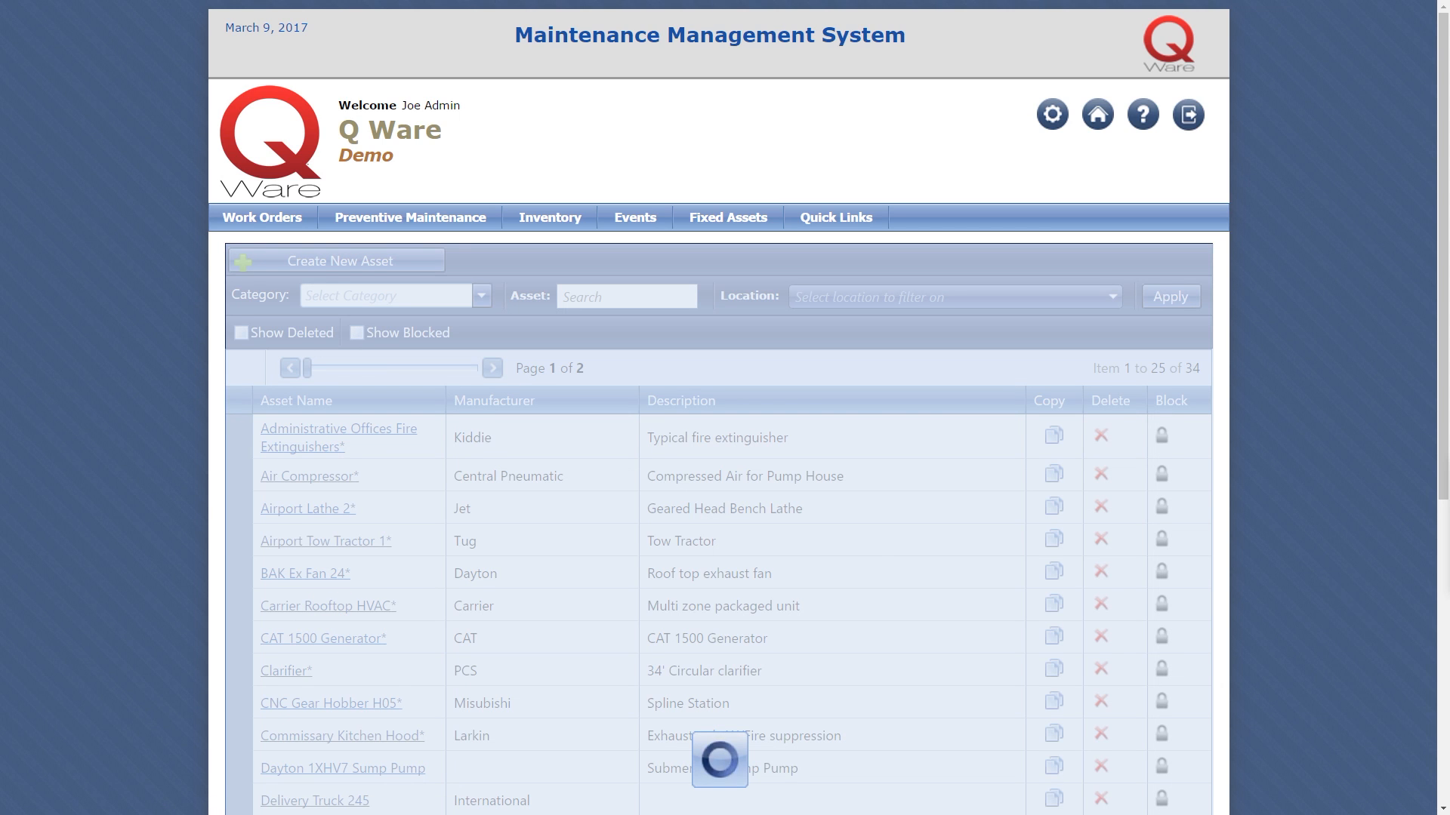
Open the Carrier Rooftop HVAC* record, review its Main Details, and view its three documents
{"action": "left_click", "coordinate": [327, 605]}
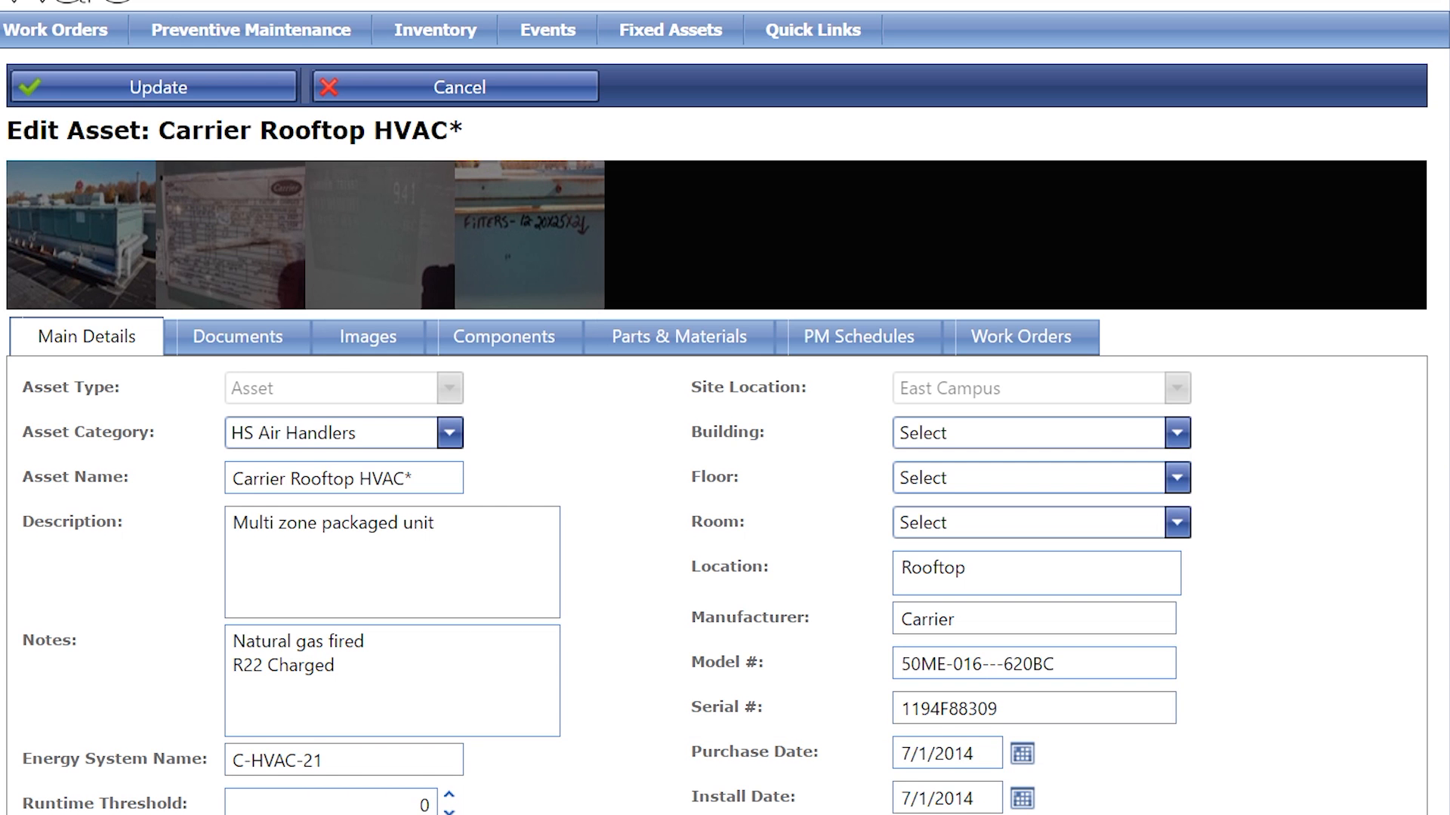
{"action": "scroll", "scroll_direction": "down", "scroll_amount": 3}
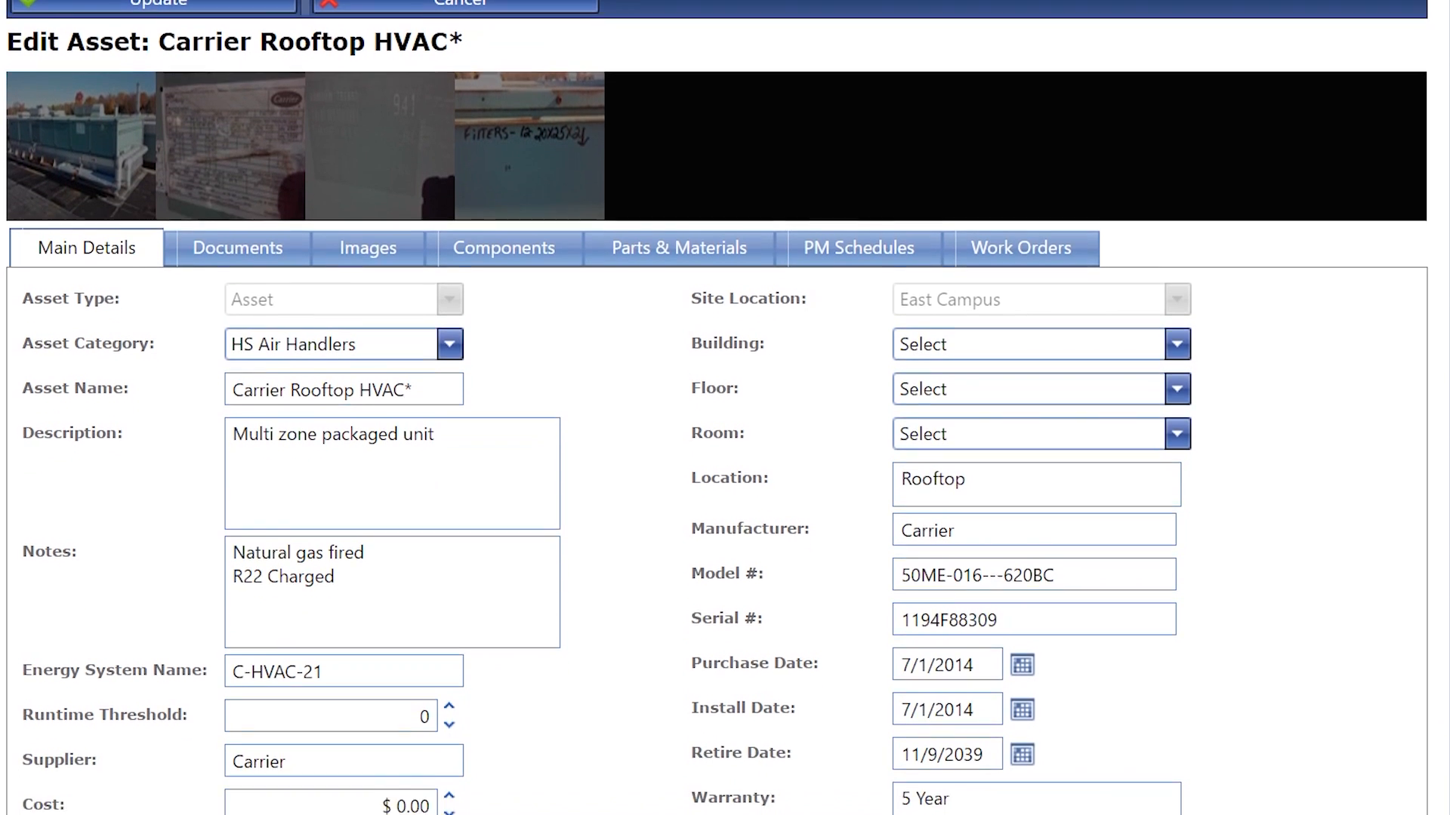
{"action": "scroll", "scroll_direction": "down", "scroll_amount": 3}
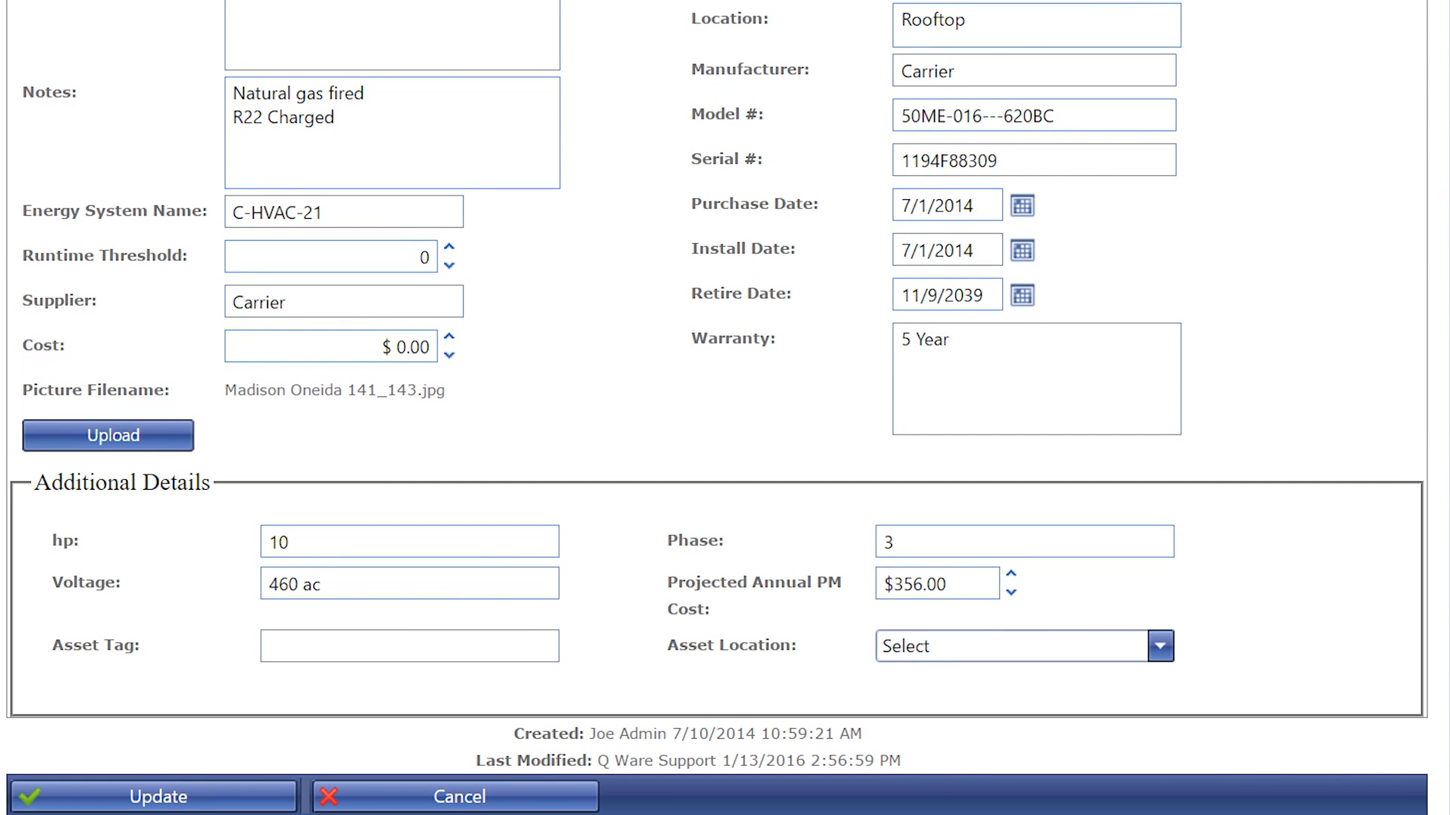
{"action": "left_click", "coordinate": [236, 231]}
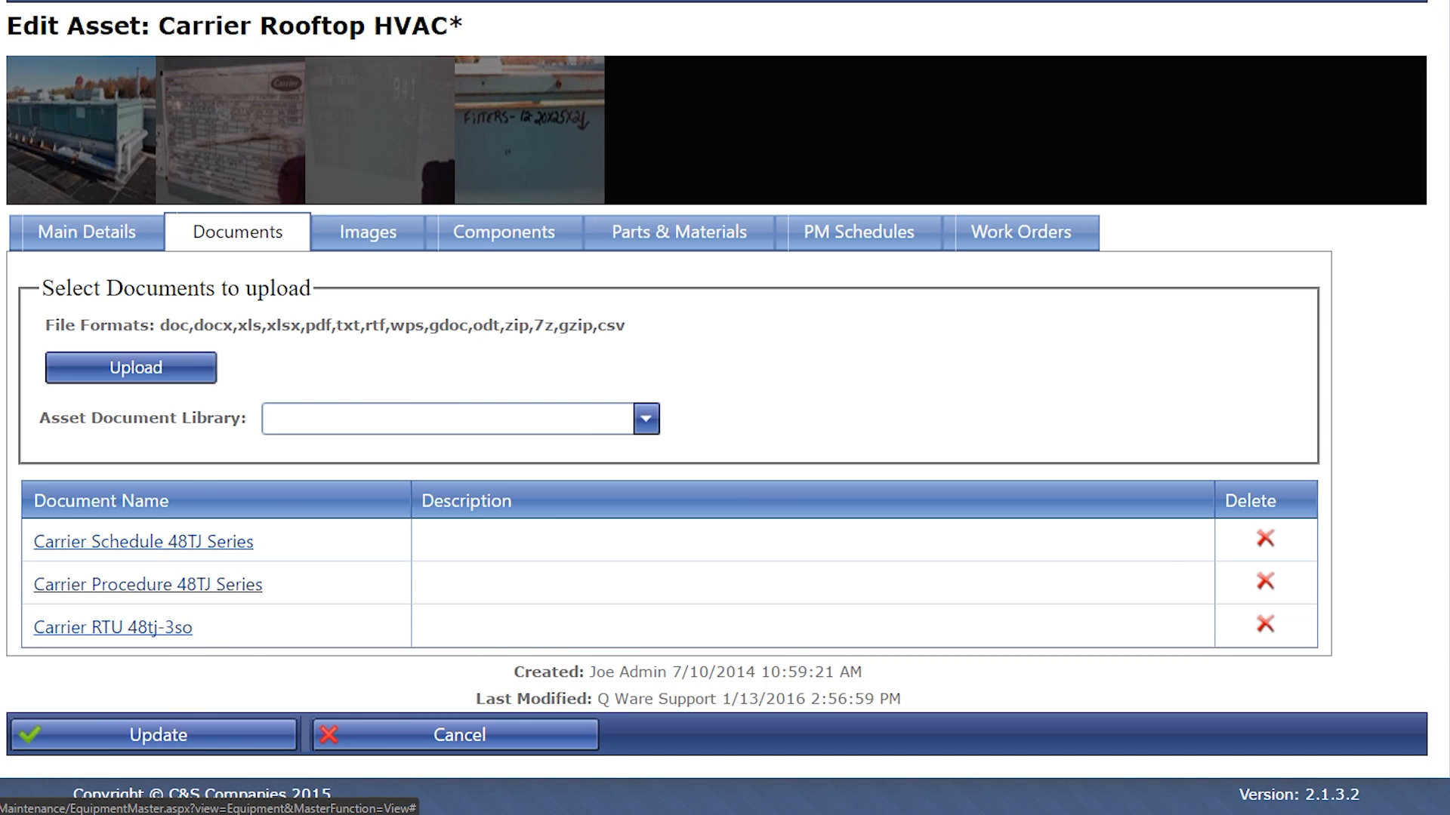
{"action": "left_click", "coordinate": [364, 138]}
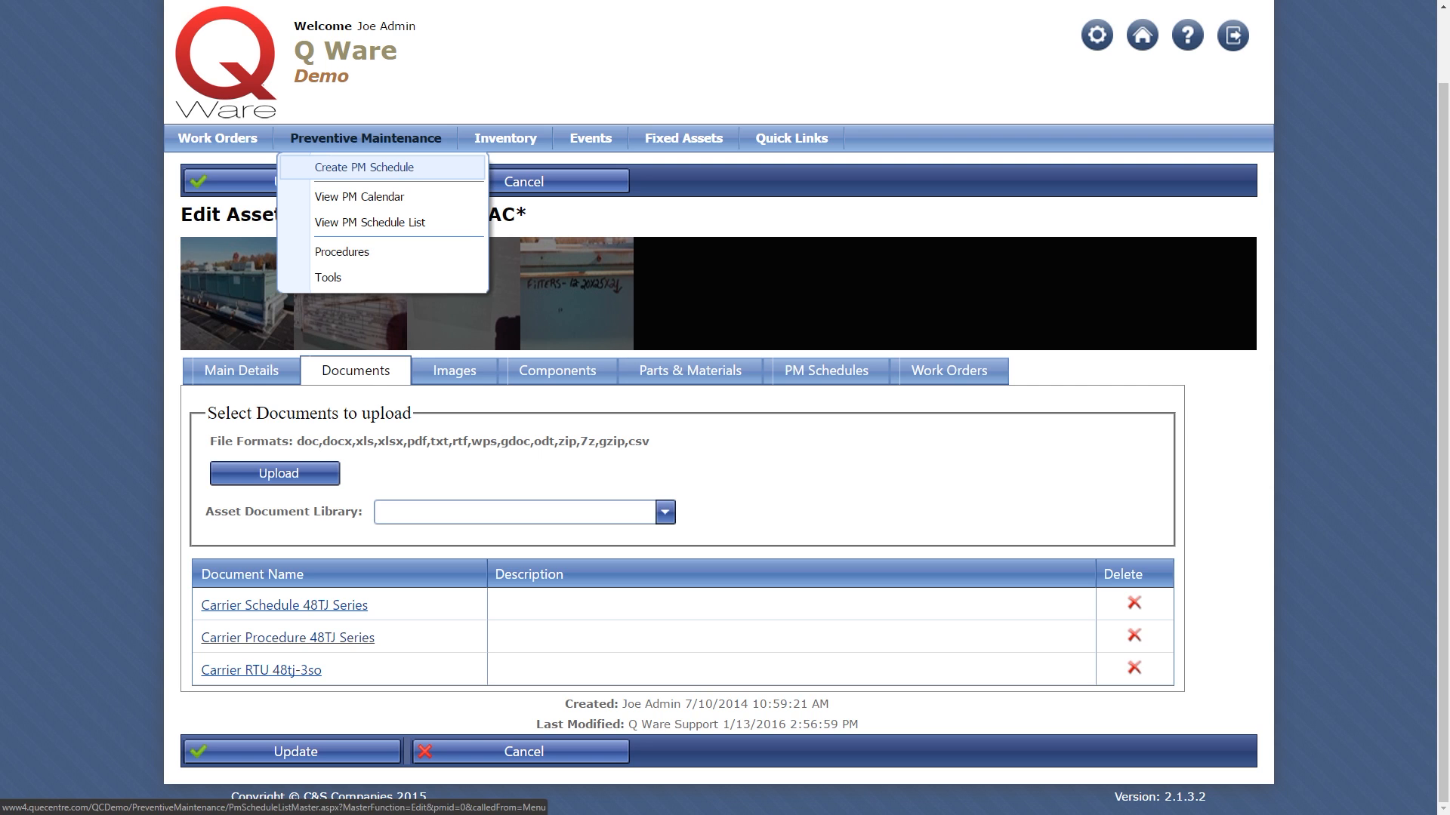
Start a new recurring PM schedule, then display the March 2017 PM calendar
{"action": "left_click", "coordinate": [363, 167]}
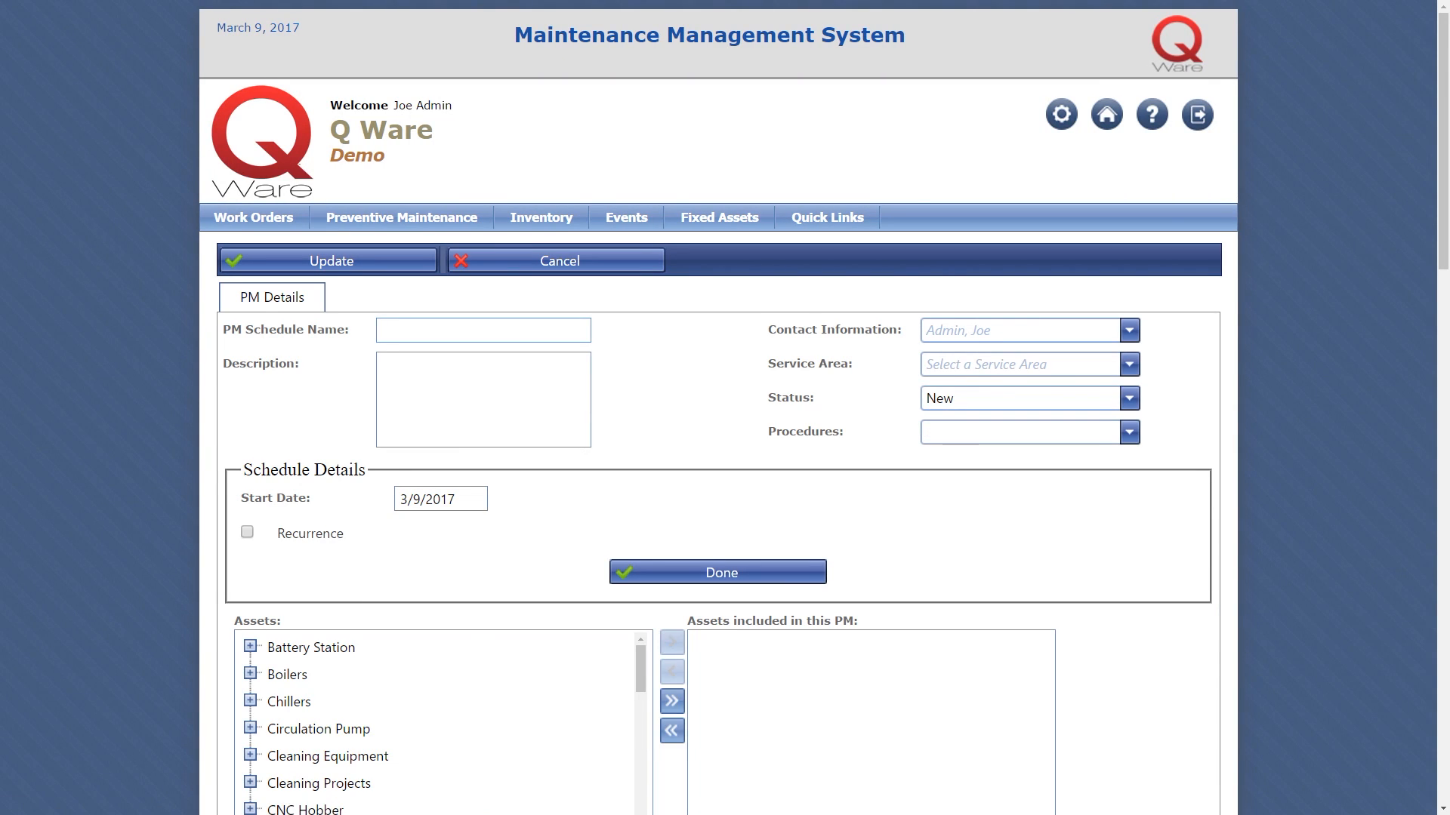
{"action": "left_click", "coordinate": [247, 532]}
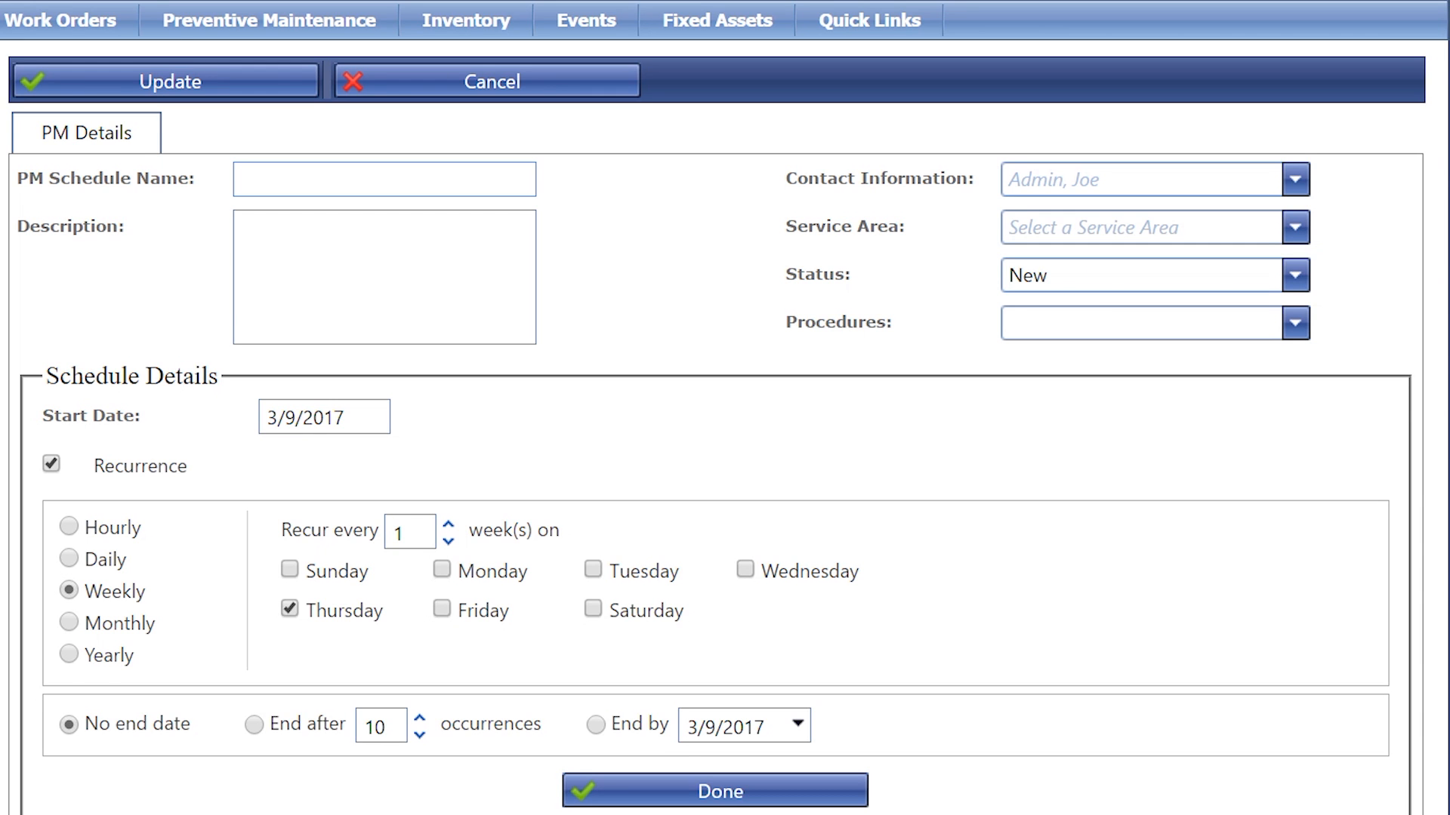
{"action": "scroll", "scroll_direction": "down", "scroll_amount": 3}
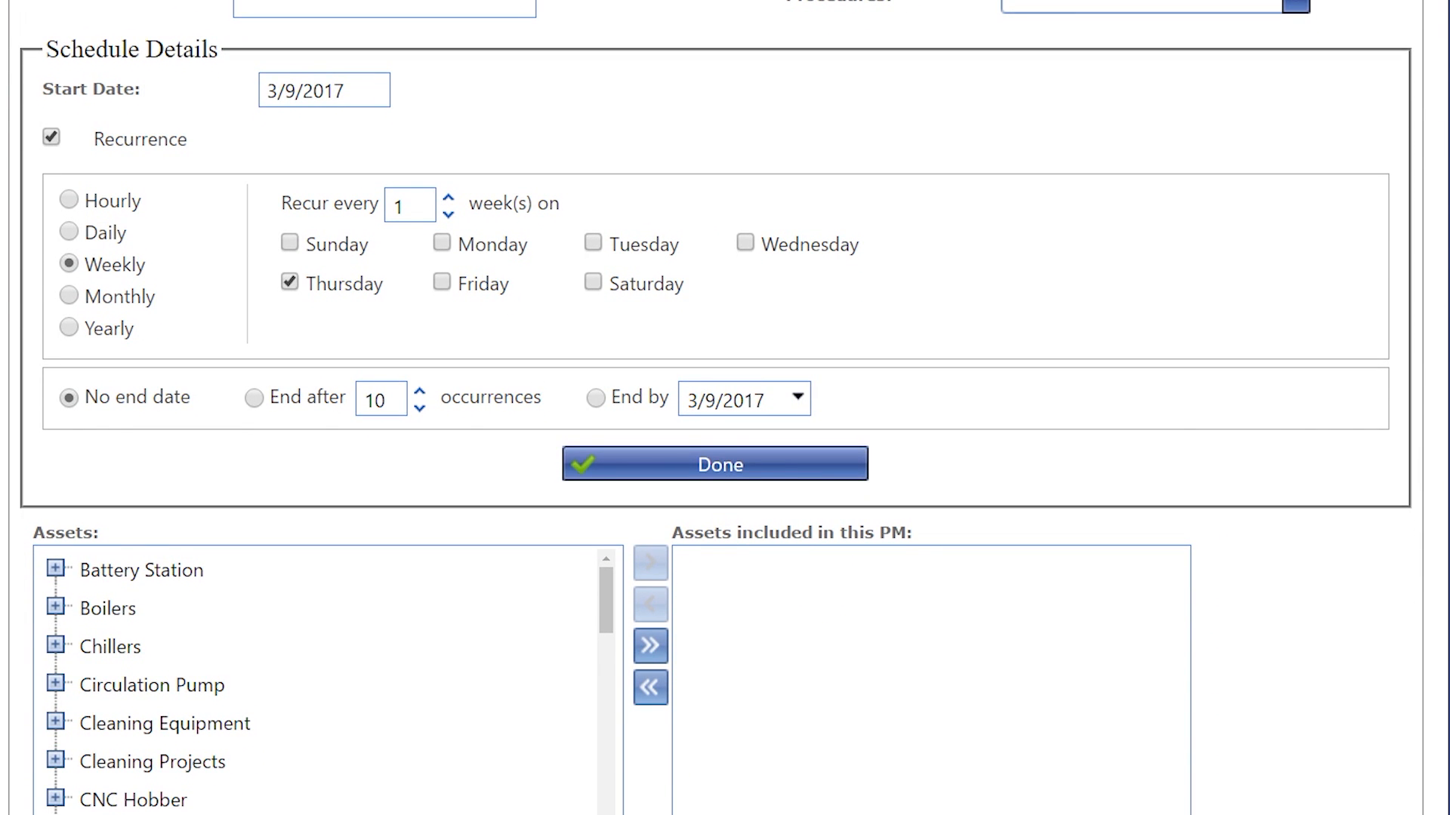
{"action": "left_click", "coordinate": [713, 463]}
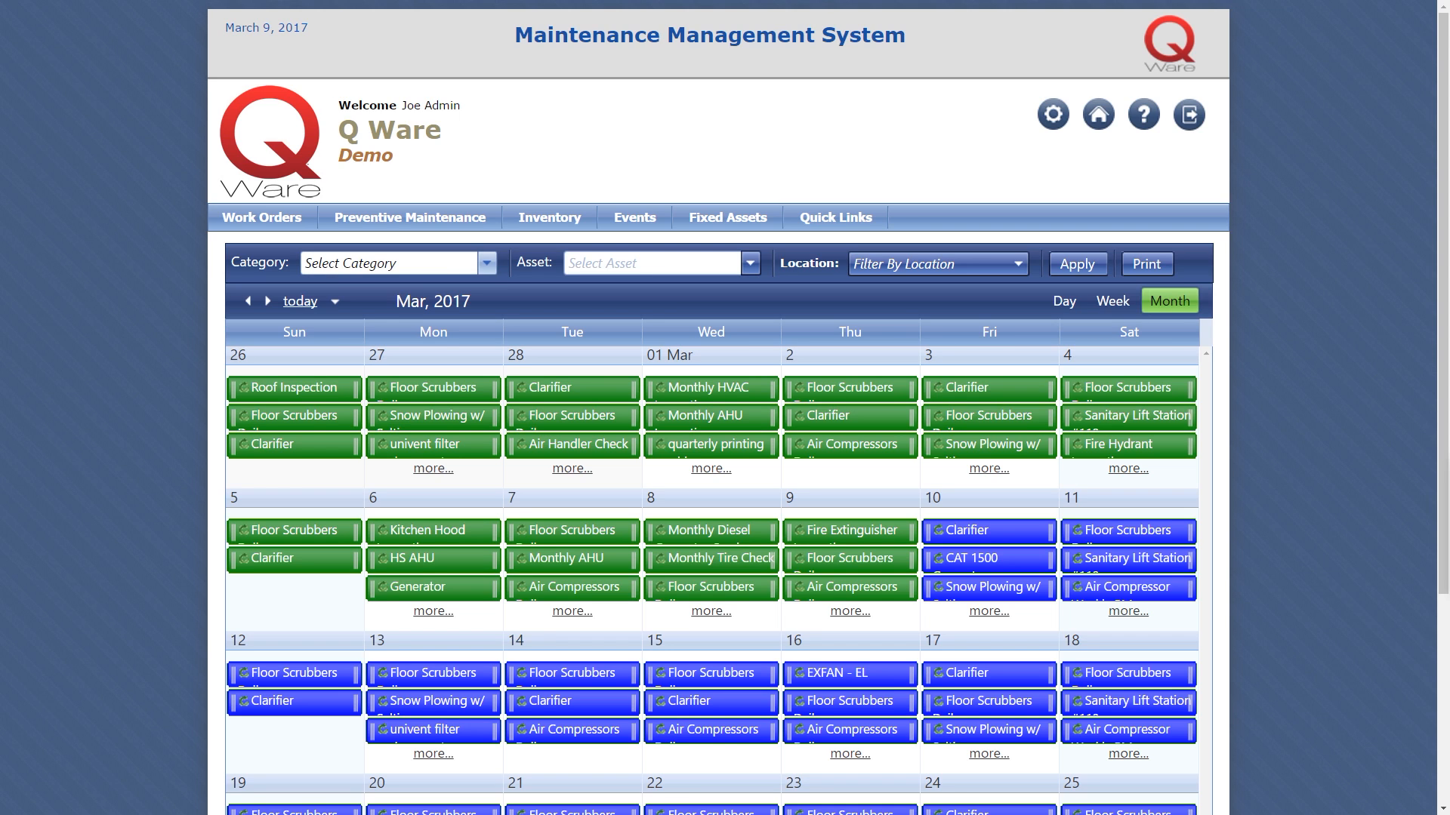
Check the calendar's Category filter without applying it, then reopen the 34-asset Asset List
{"action": "left_click", "coordinate": [486, 264]}
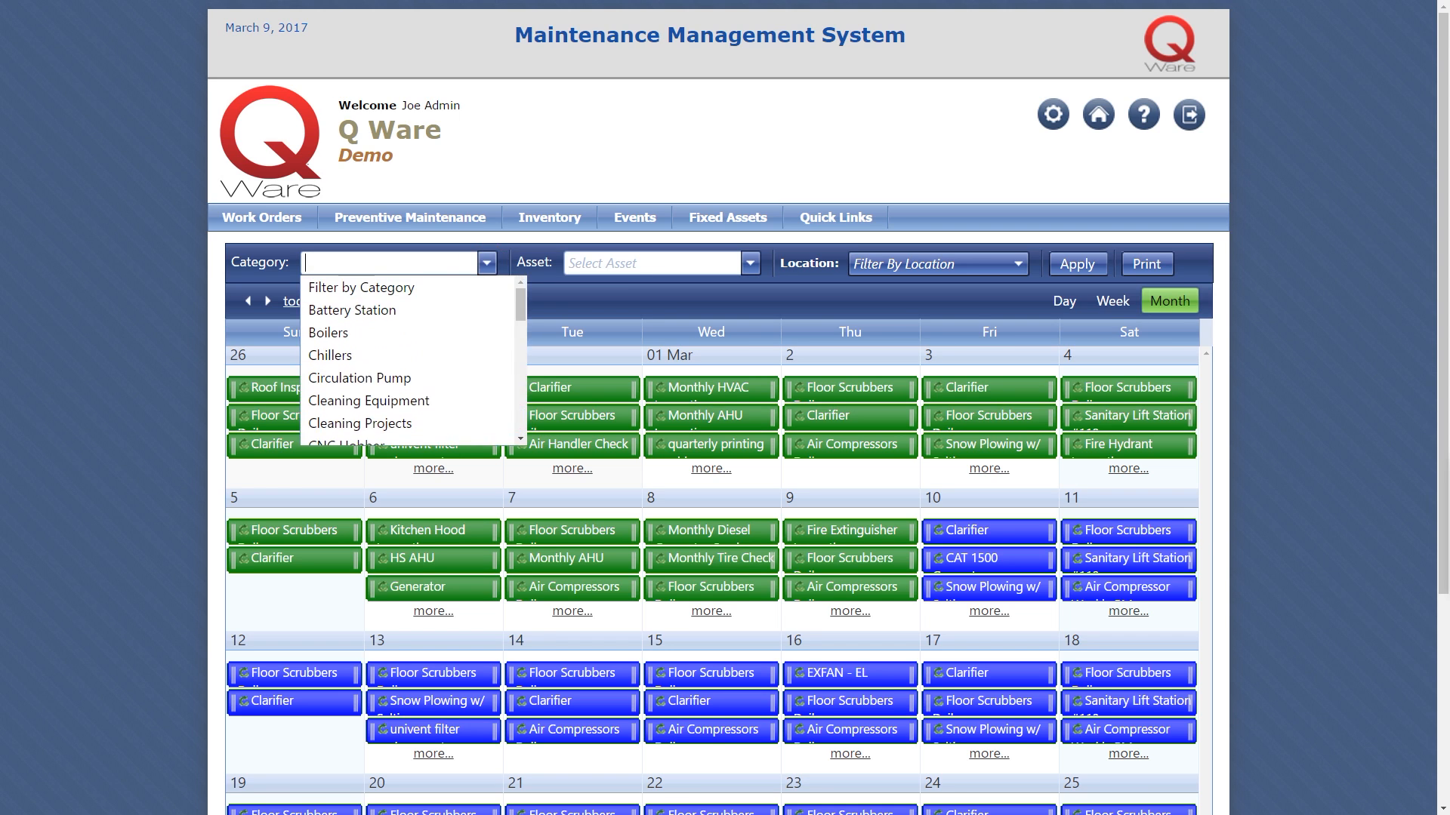
{"action": "left_click", "coordinate": [748, 264]}
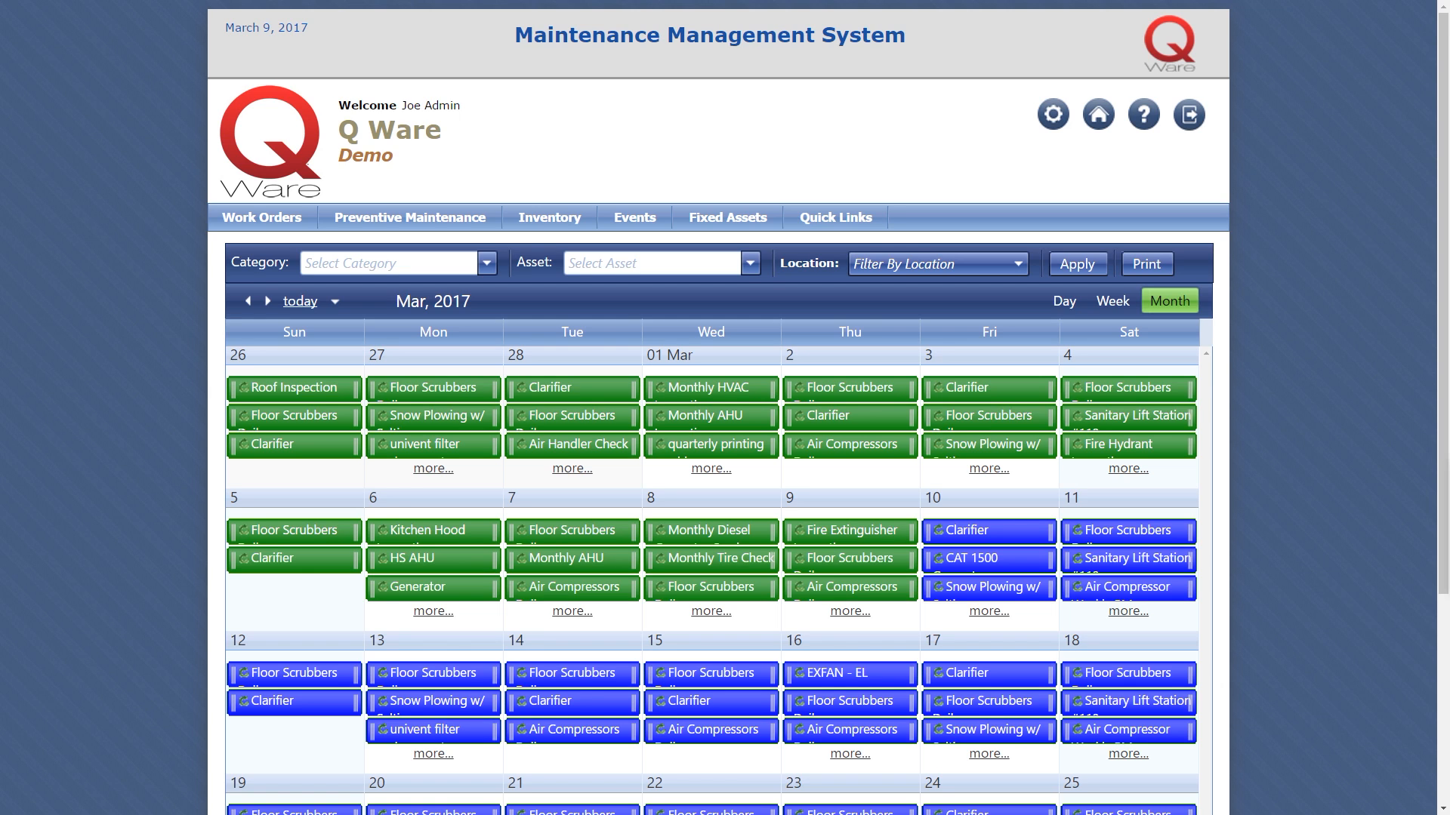
{"action": "left_click", "coordinate": [1052, 115]}
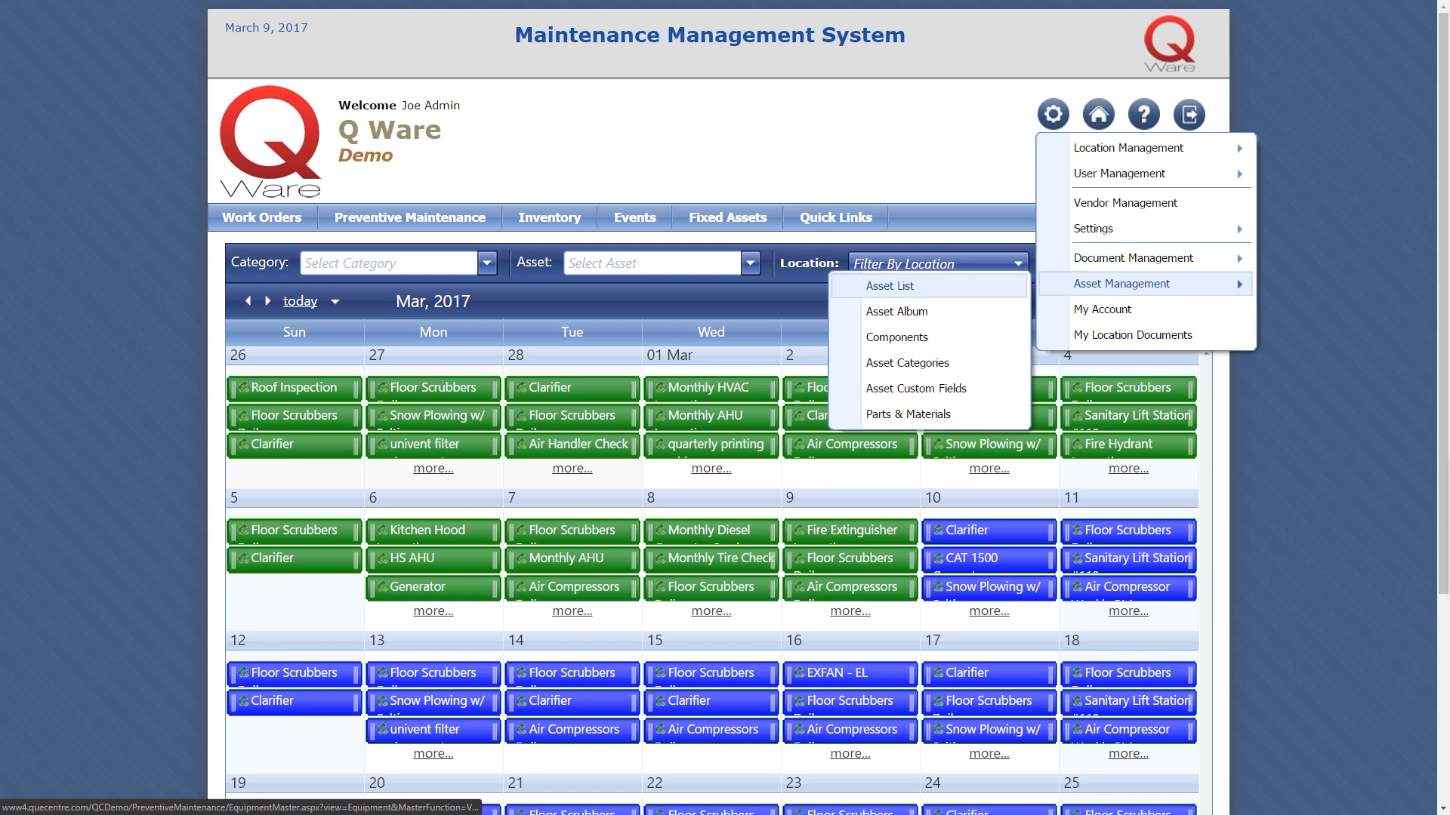
{"action": "left_click", "coordinate": [890, 286]}
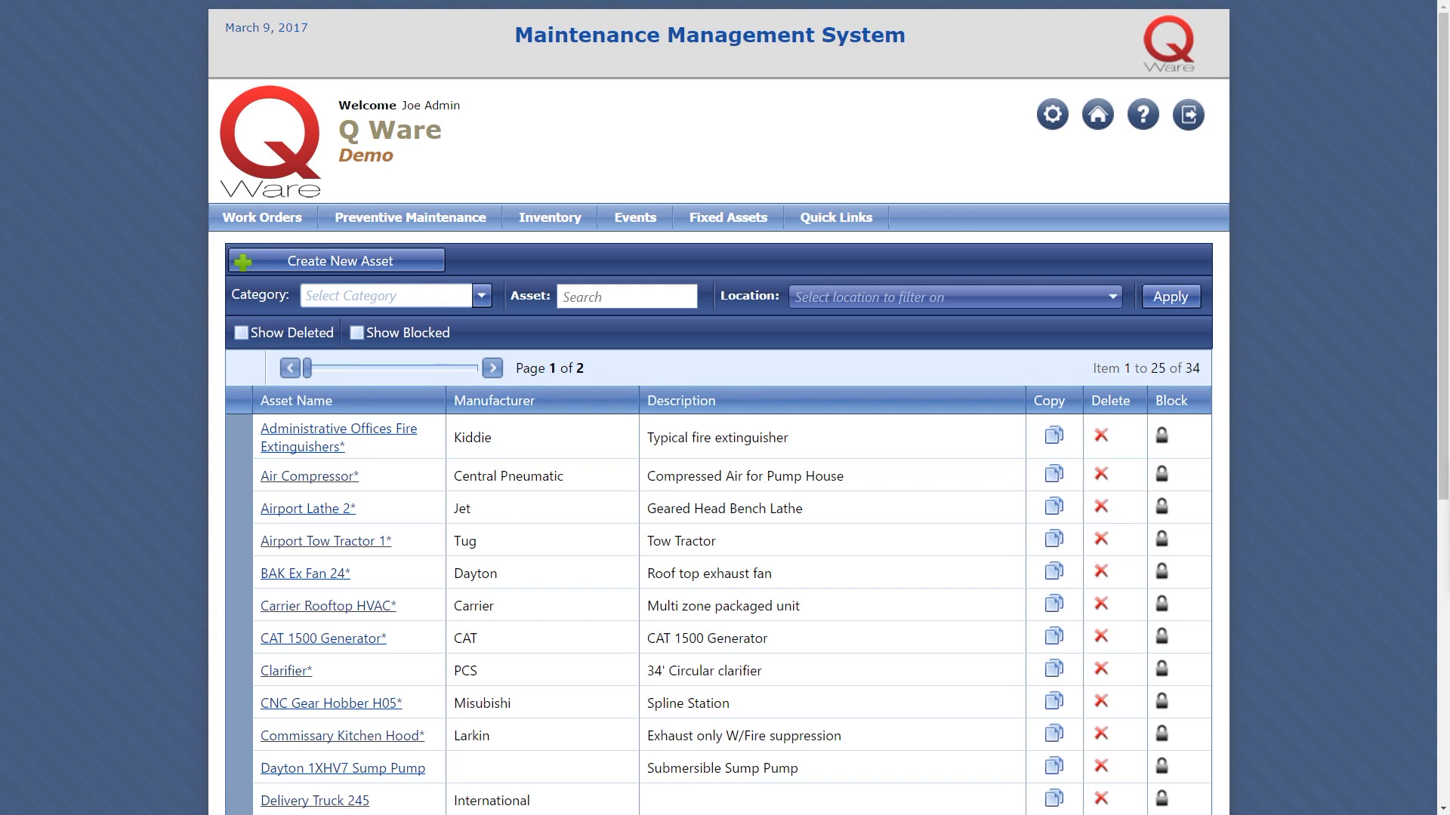